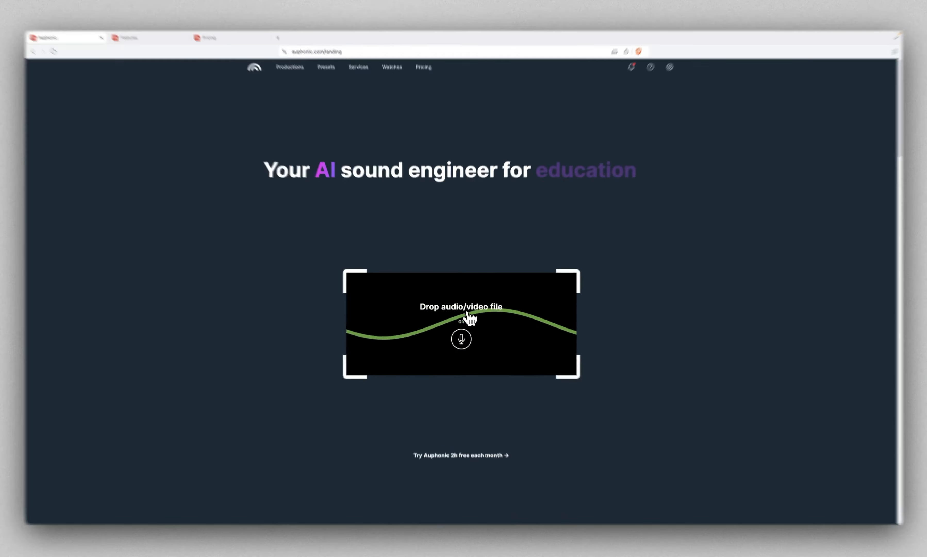
Upload an audio file via the landing page's drop area
{"action": "left_click", "coordinate": [461, 323]}
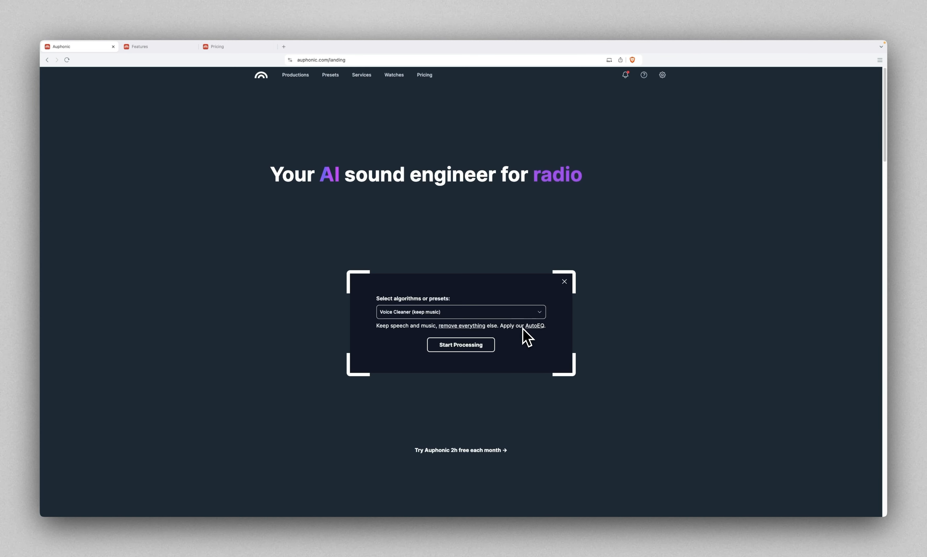
Process the recording with the 'Voice Cleaner and Remove Breathings' preset
{"action": "left_click", "coordinate": [460, 312]}
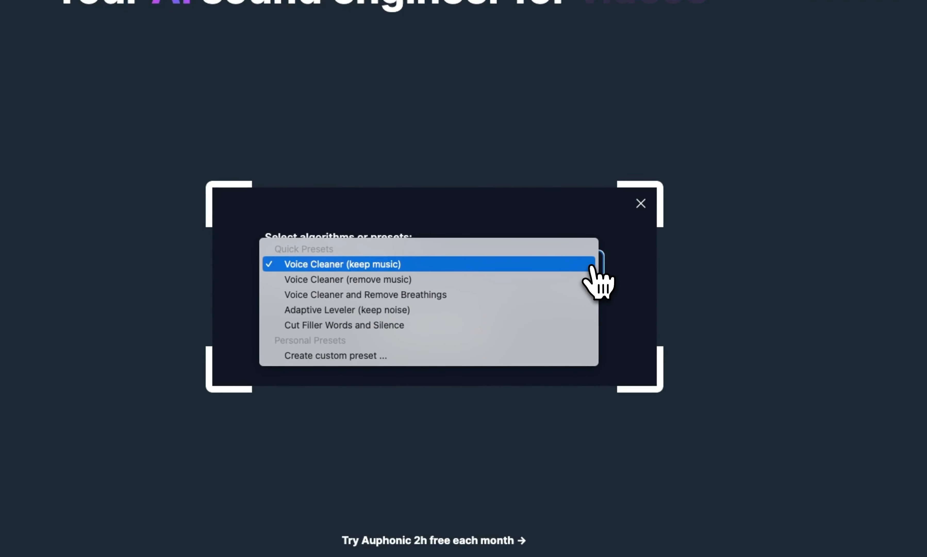
{"action": "mouse_move", "coordinate": [403, 284]}
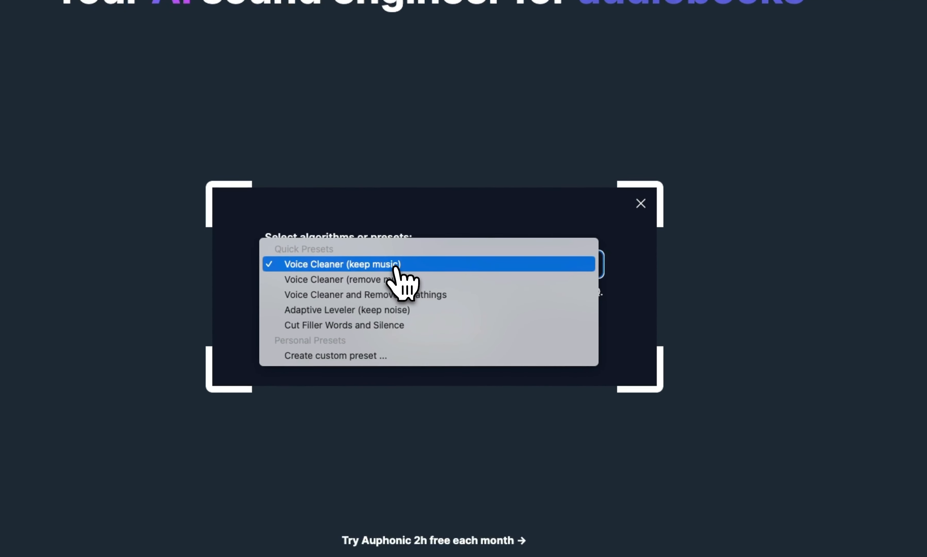
{"action": "mouse_move", "coordinate": [347, 279]}
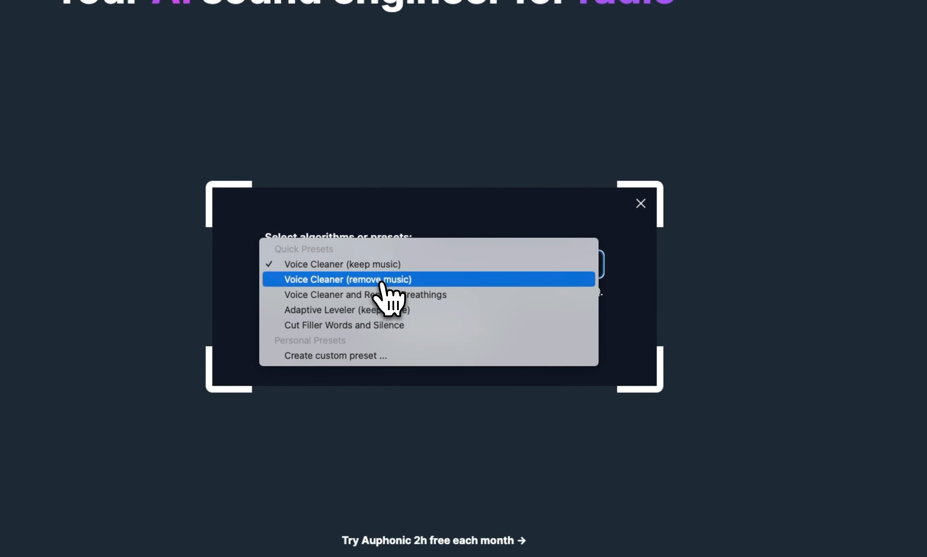
{"action": "mouse_move", "coordinate": [346, 309]}
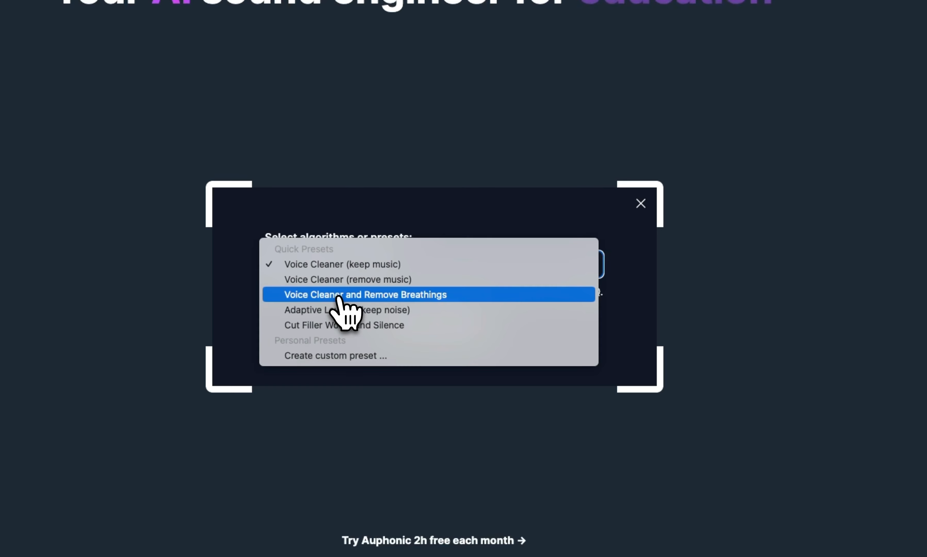
{"action": "left_click", "coordinate": [365, 295]}
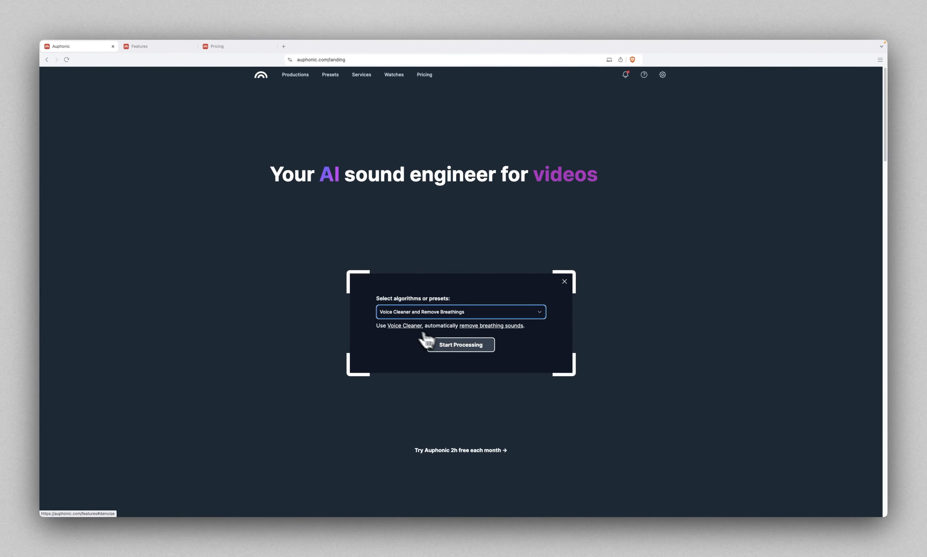
{"action": "left_click", "coordinate": [460, 345]}
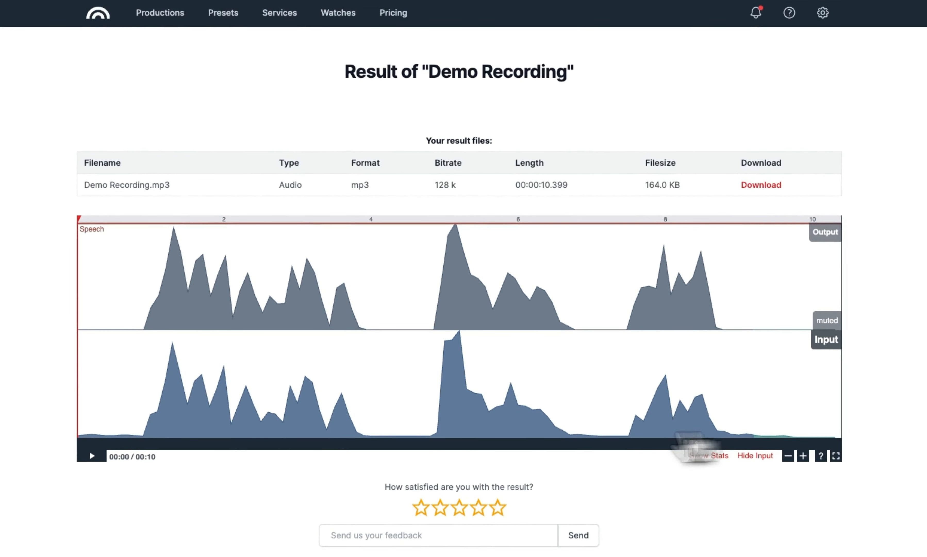
Play back the cleaned Demo Recording to compare output against the original input
{"action": "left_click", "coordinate": [91, 456]}
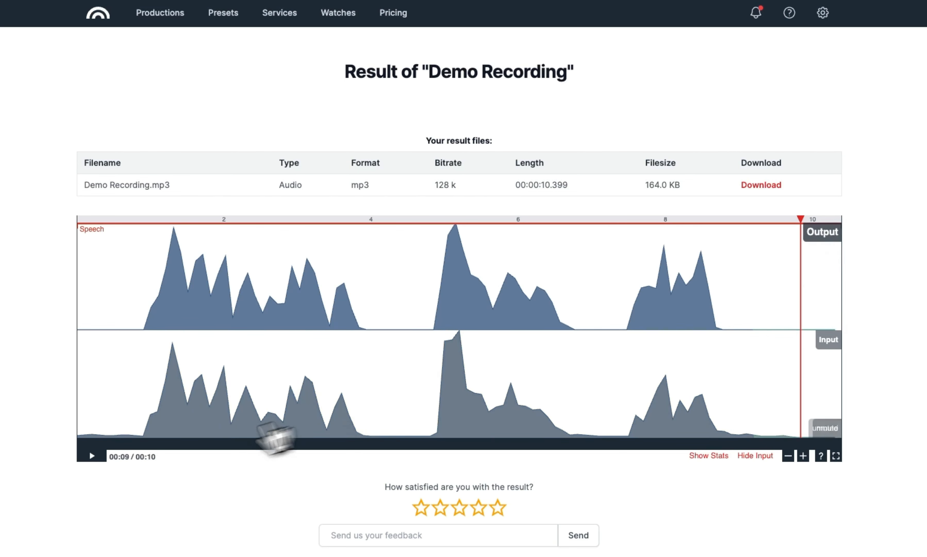
{"action": "left_click", "coordinate": [91, 456]}
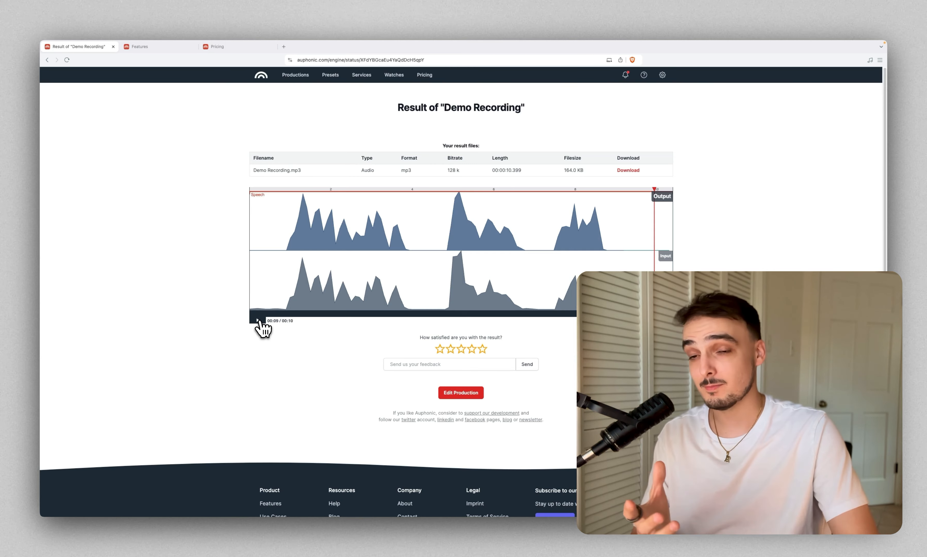
{"action": "scroll", "scroll_direction": "down", "scroll_amount": 3}
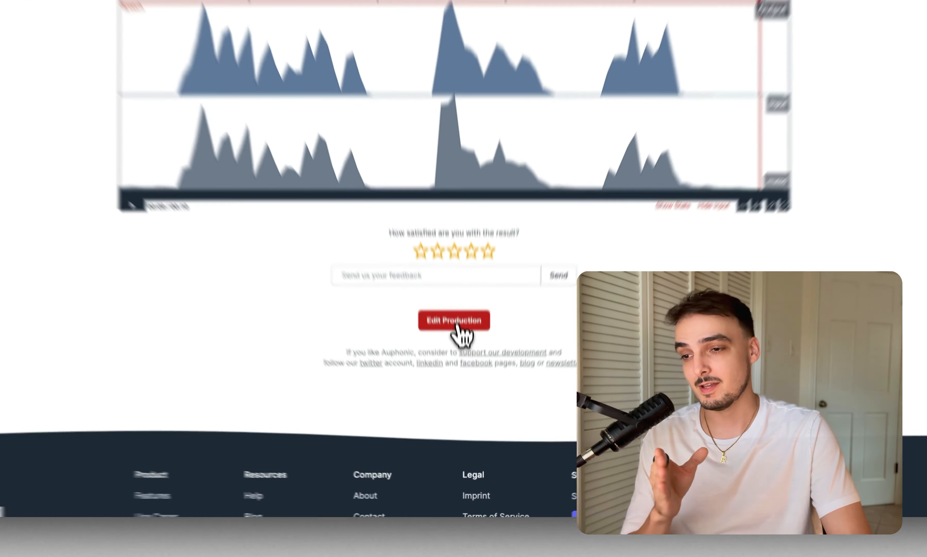
Bring up the Demo Recording's Edit Production settings
{"action": "left_click", "coordinate": [453, 319]}
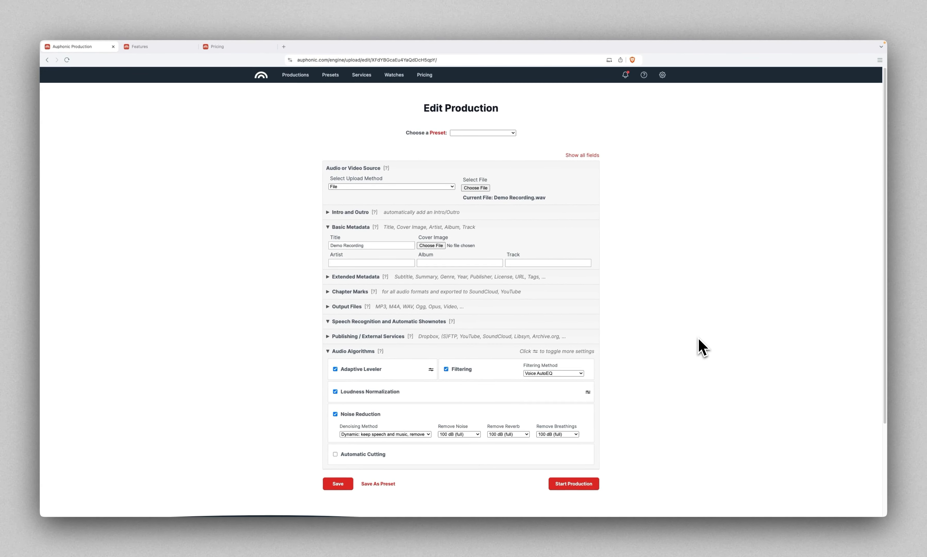
{"action": "mouse_move", "coordinate": [363, 373]}
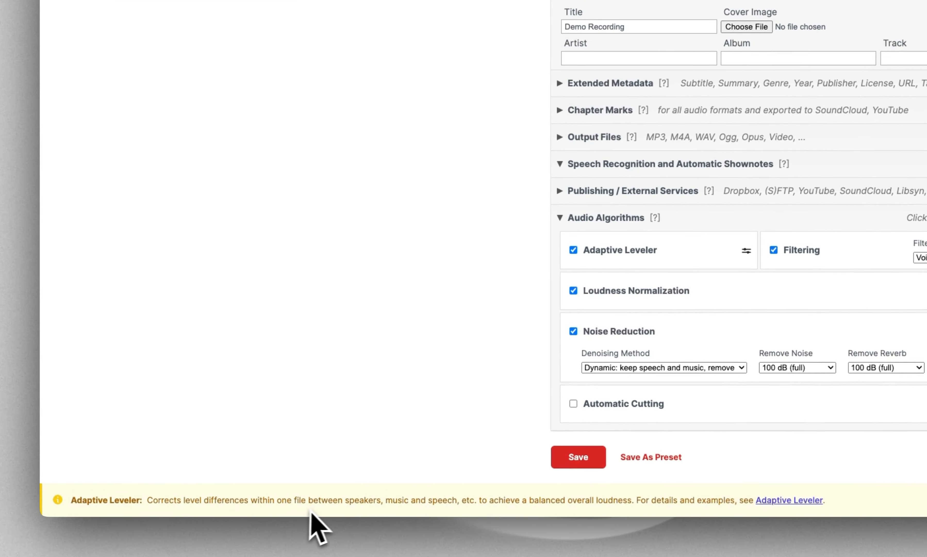
{"action": "mouse_move", "coordinate": [467, 524]}
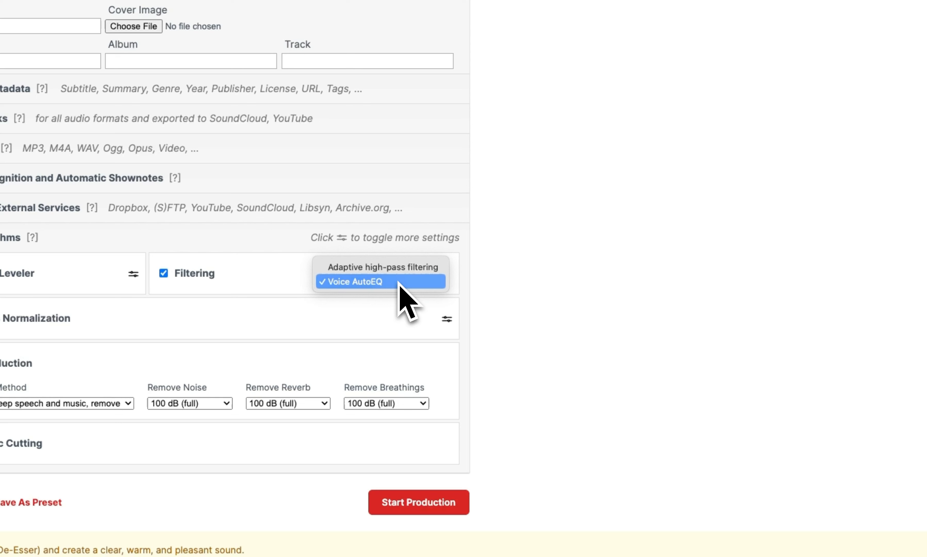
{"action": "mouse_move", "coordinate": [383, 267]}
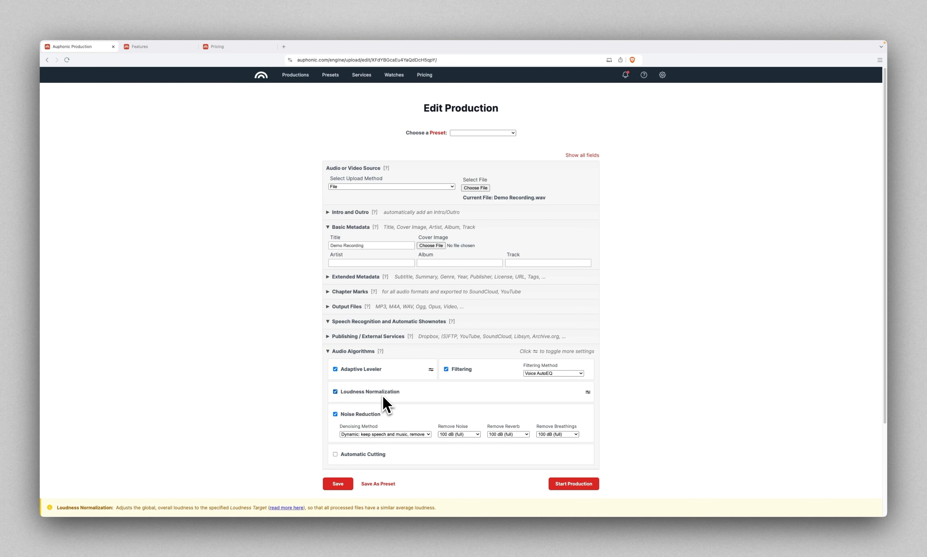
{"action": "mouse_move", "coordinate": [538, 408]}
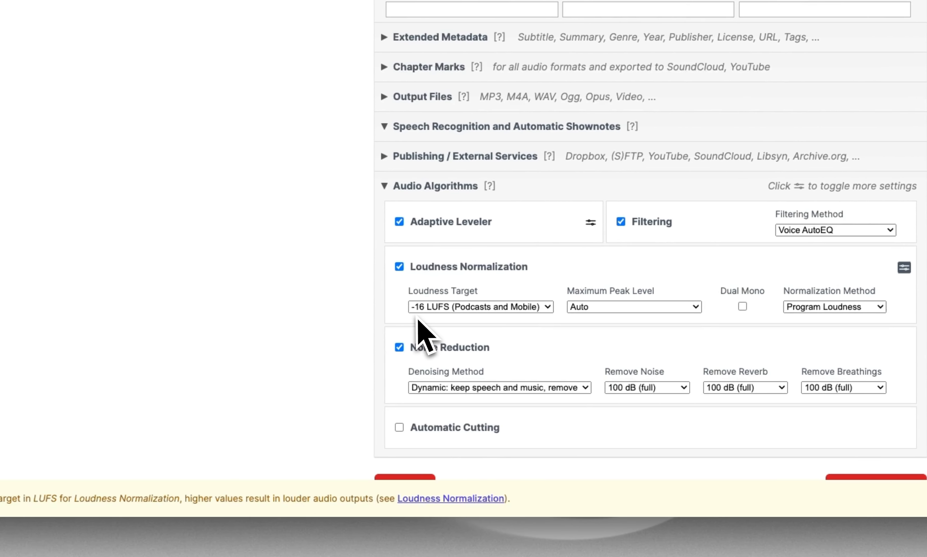
{"action": "mouse_move", "coordinate": [473, 332]}
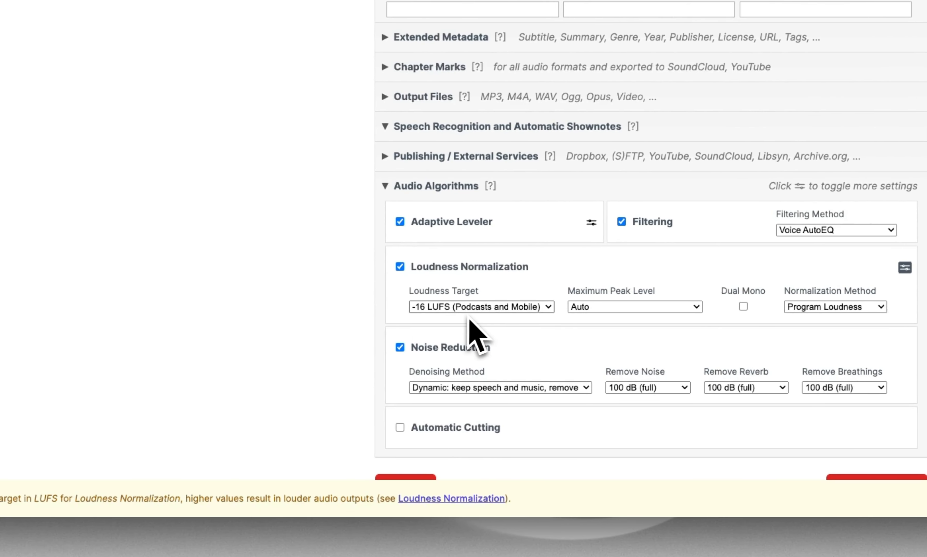
{"action": "mouse_move", "coordinate": [485, 331]}
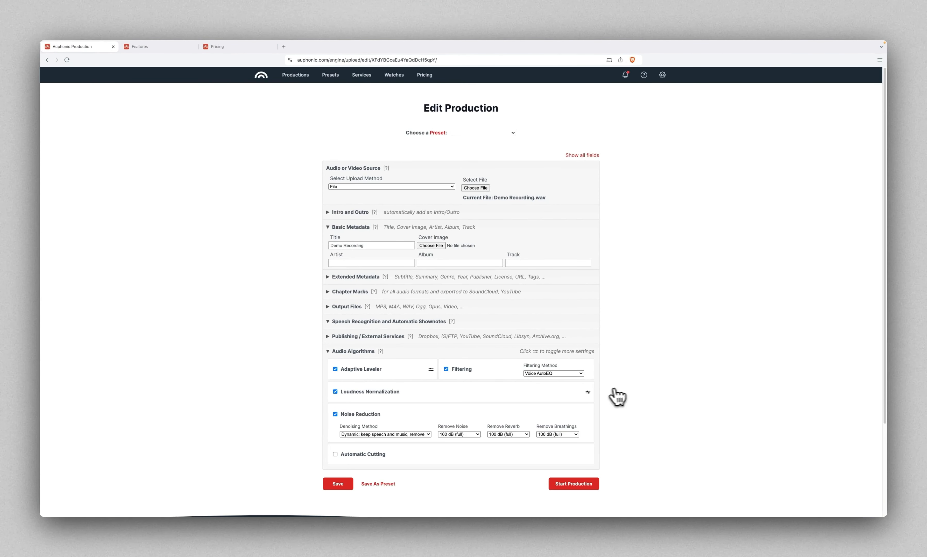
{"action": "scroll", "scroll_direction": "down", "scroll_amount": 3}
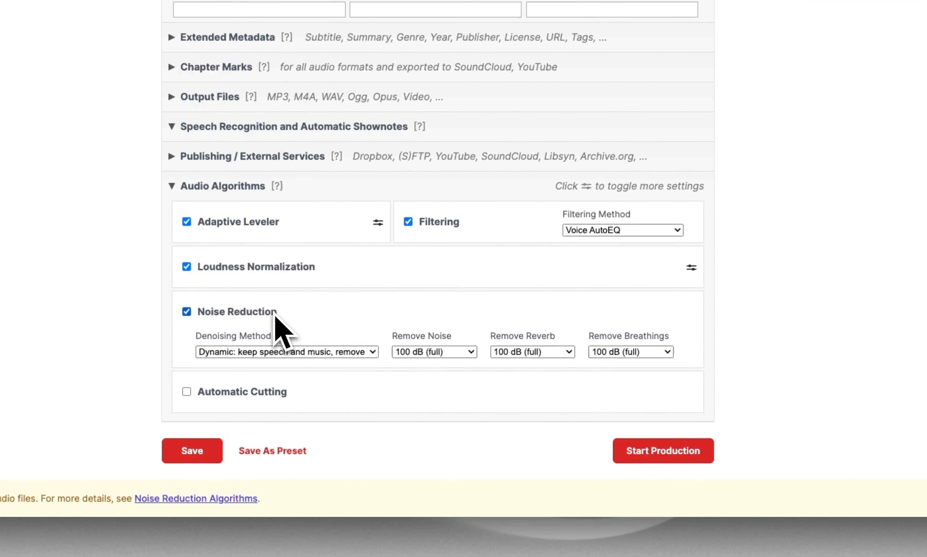
{"action": "mouse_move", "coordinate": [305, 340]}
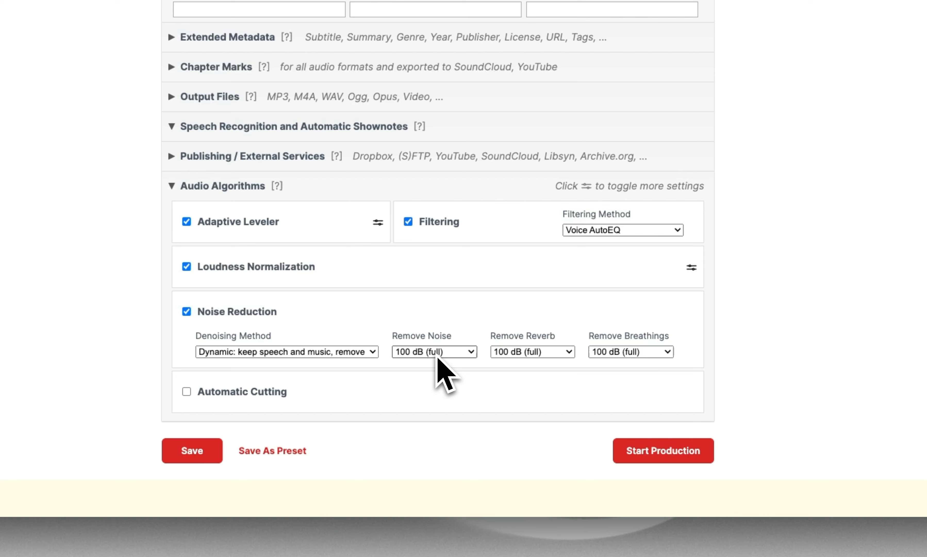
{"action": "left_click", "coordinate": [435, 351]}
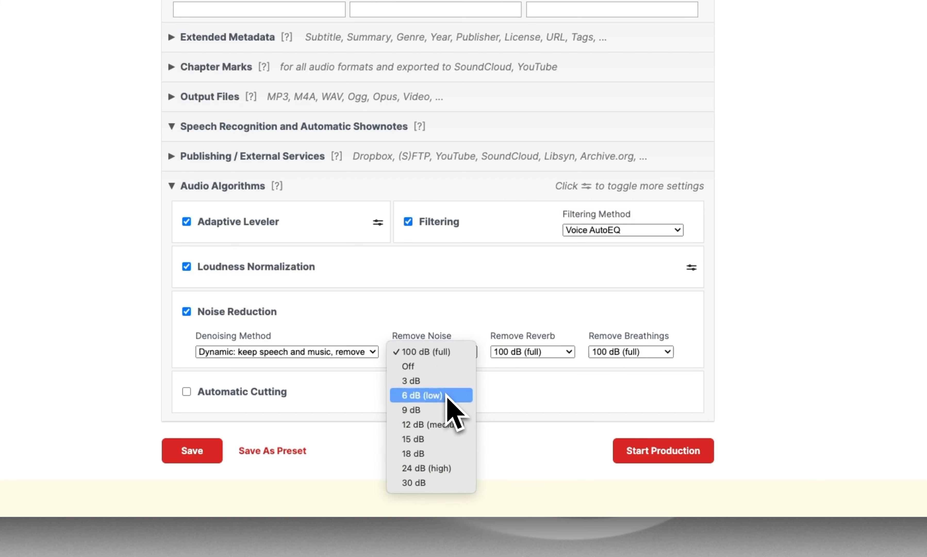
{"action": "mouse_move", "coordinate": [467, 410]}
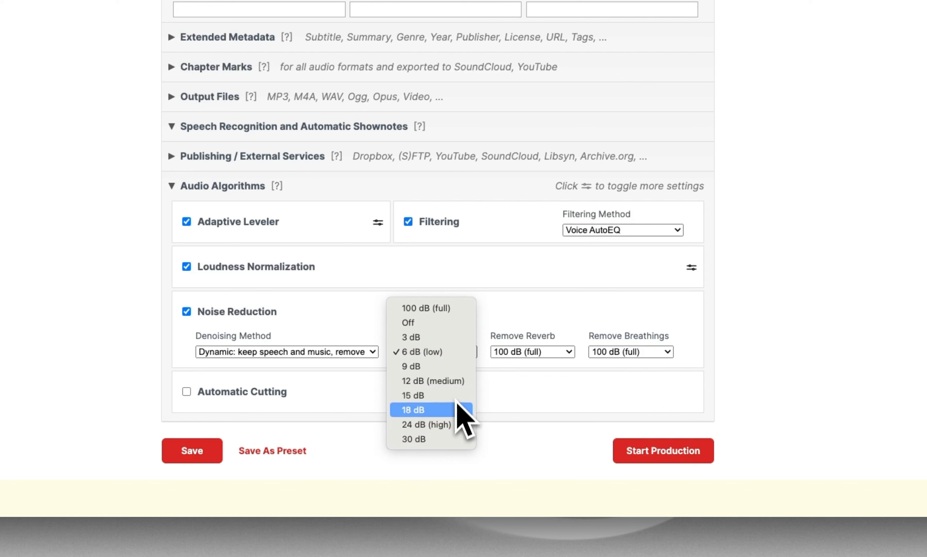
{"action": "mouse_move", "coordinate": [430, 308]}
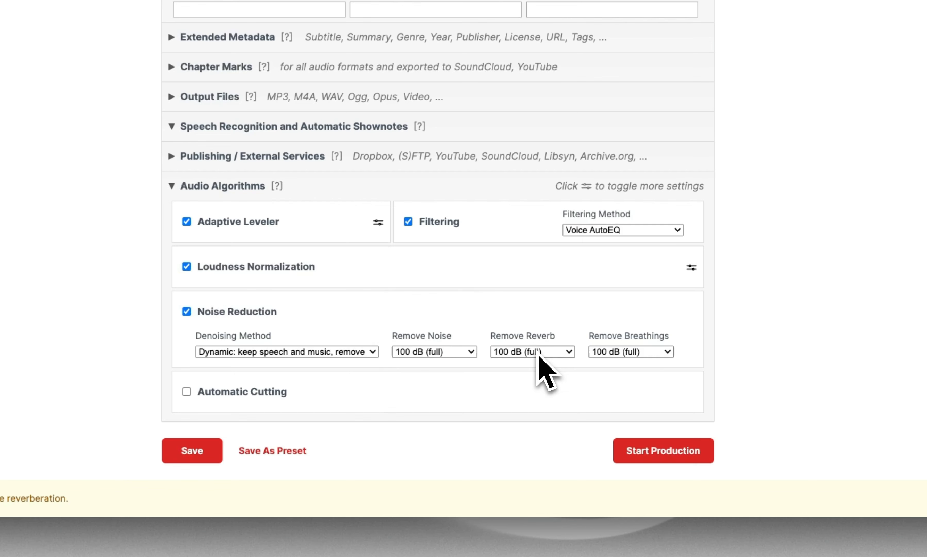
{"action": "left_click", "coordinate": [530, 351]}
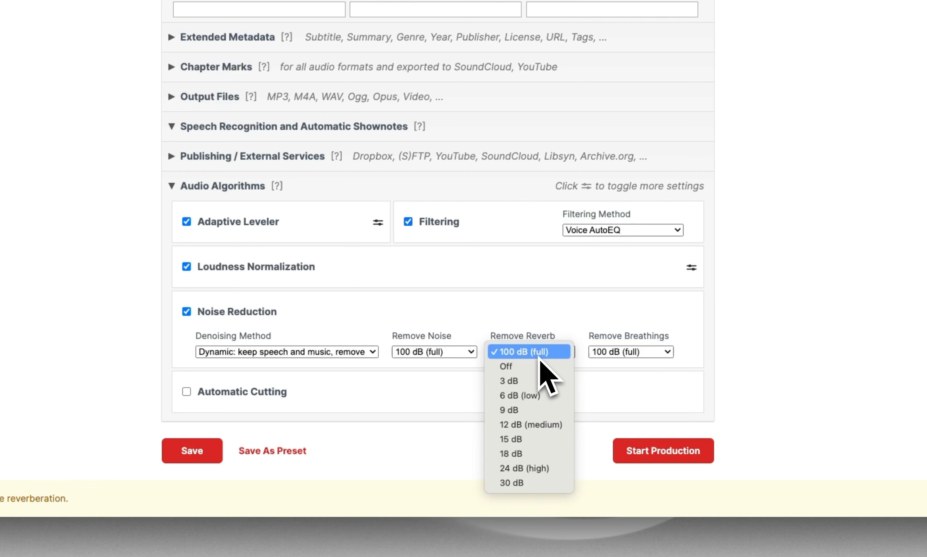
{"action": "mouse_move", "coordinate": [528, 408]}
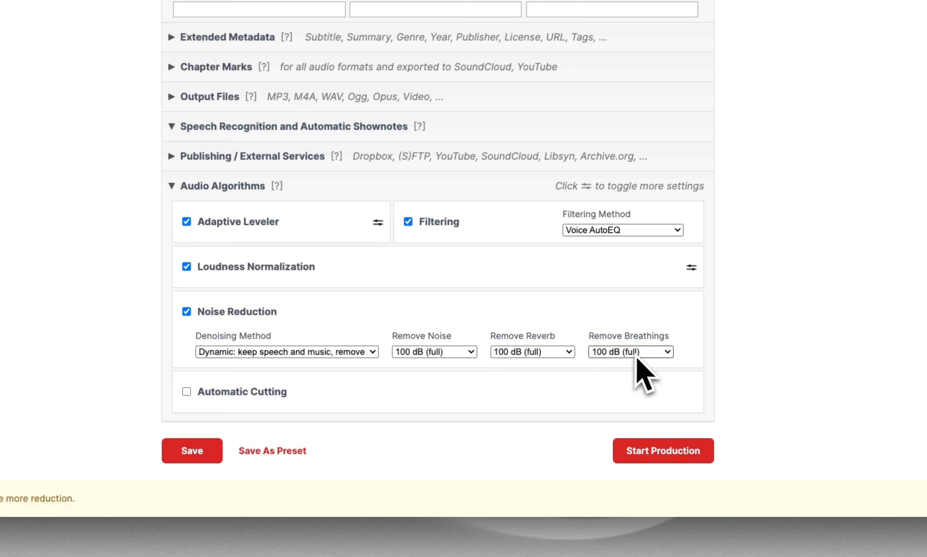
{"action": "left_click", "coordinate": [630, 351]}
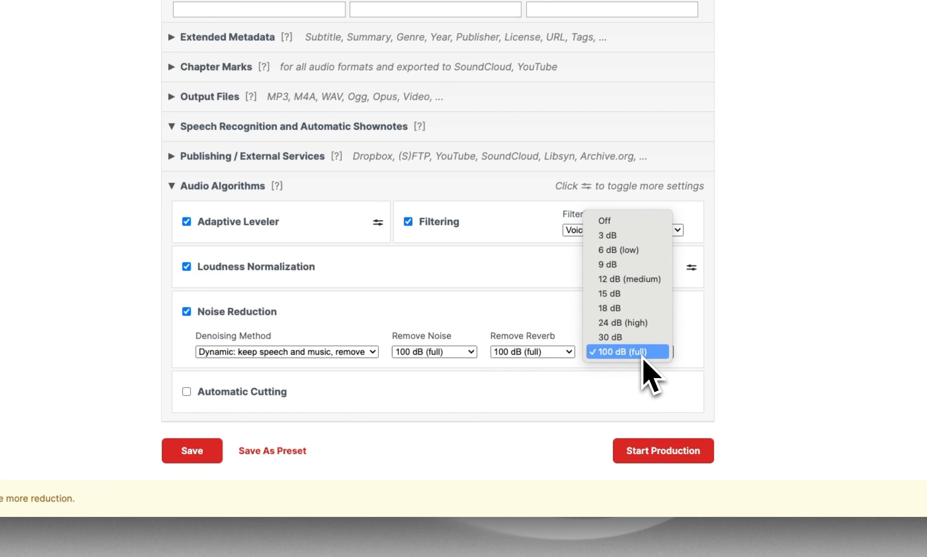
{"action": "mouse_move", "coordinate": [627, 279]}
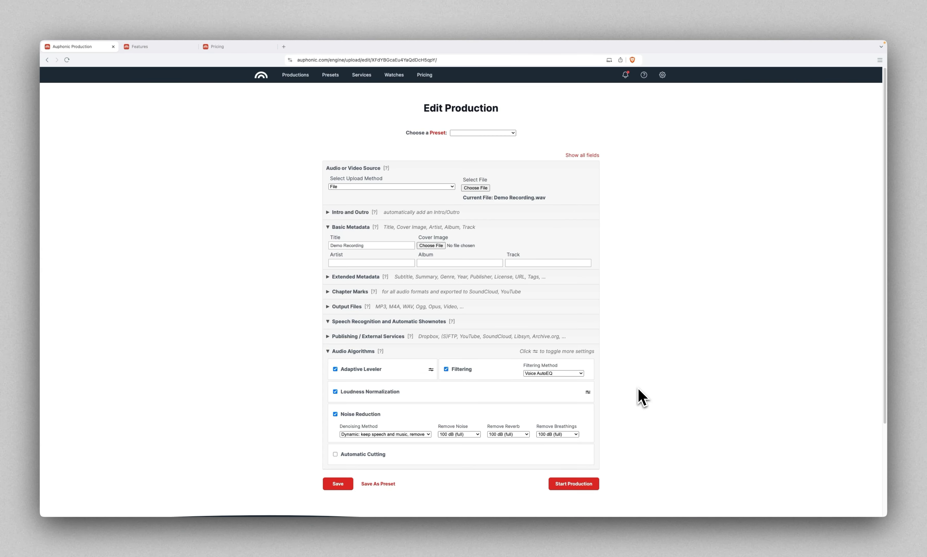
Start production of the demo recording and switch to the Auphonic pricing plans
{"action": "scroll", "scroll_direction": "down", "scroll_amount": 3}
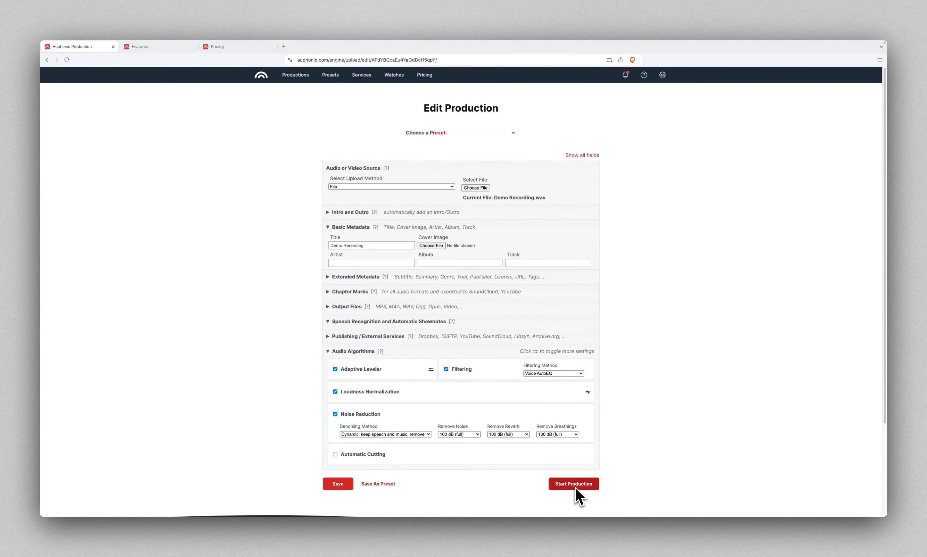
{"action": "left_click", "coordinate": [158, 45]}
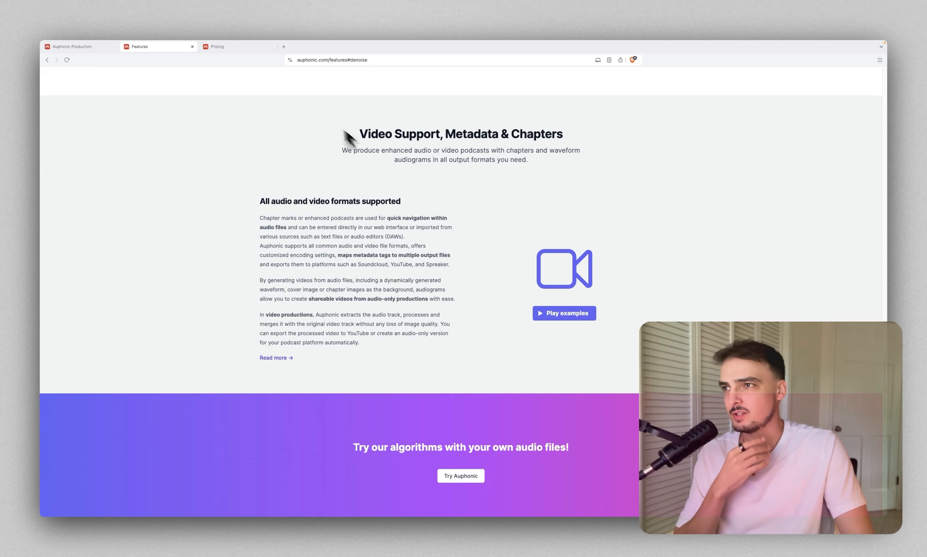
{"action": "left_click", "coordinate": [232, 46]}
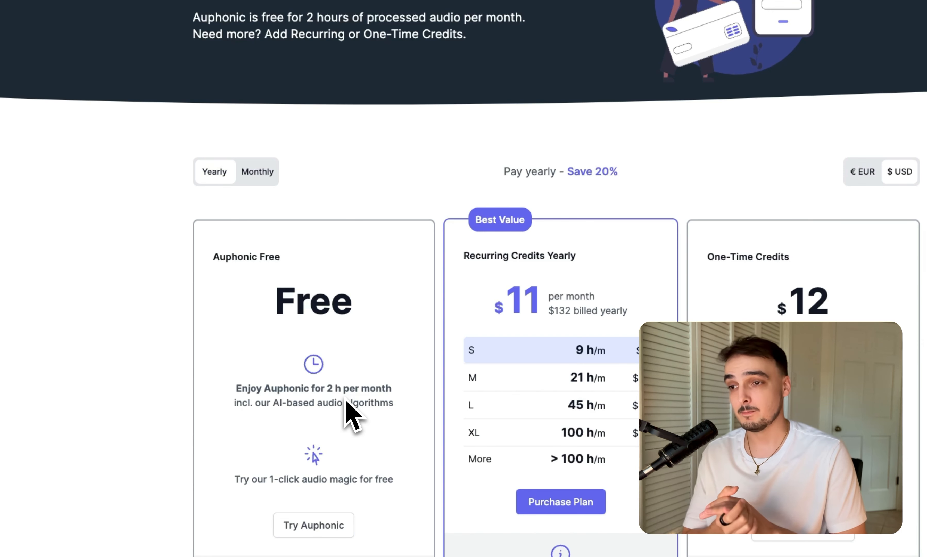
{"action": "mouse_move", "coordinate": [432, 346]}
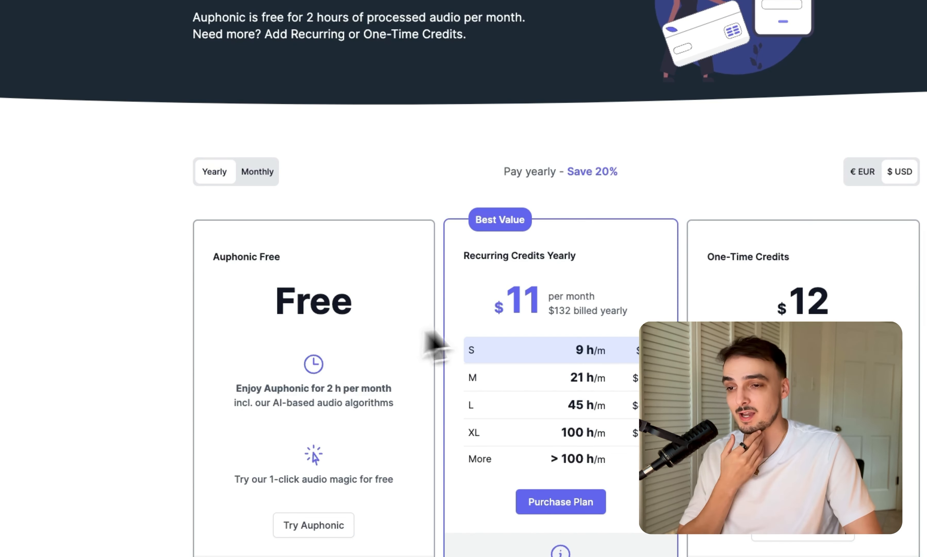
{"action": "mouse_move", "coordinate": [603, 354]}
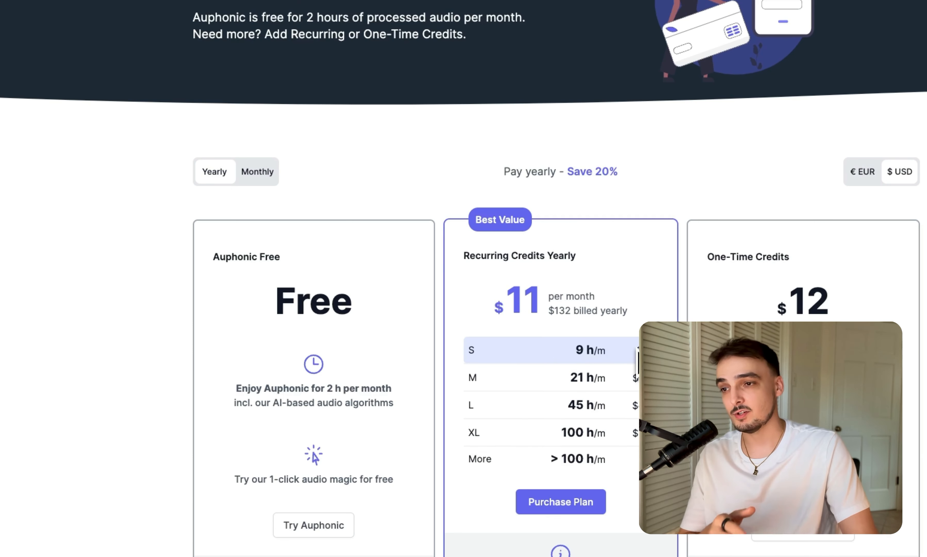
{"action": "mouse_move", "coordinate": [266, 182]}
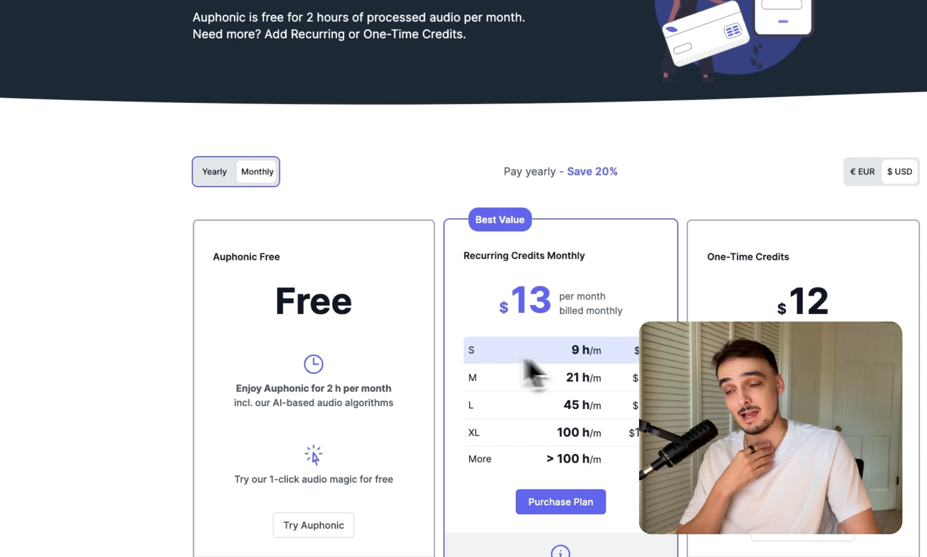
{"action": "mouse_move", "coordinate": [492, 337]}
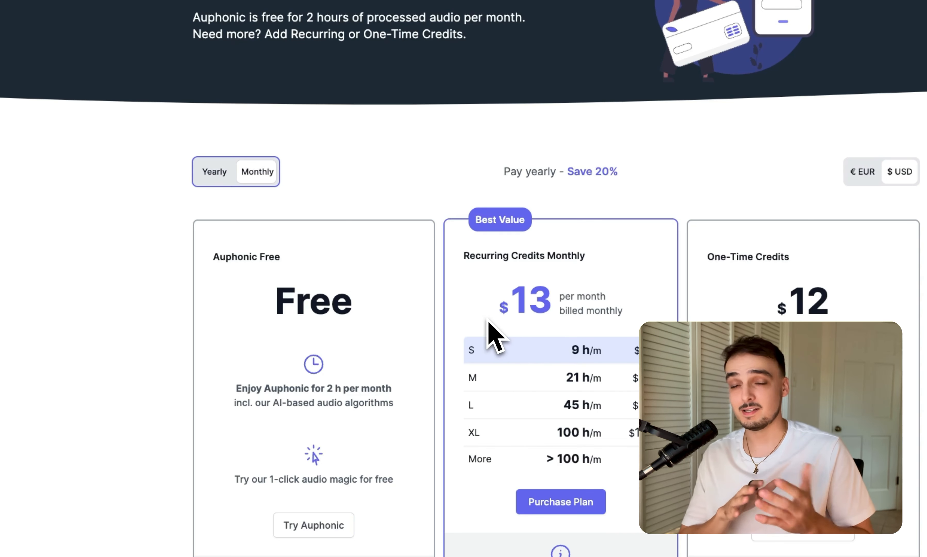